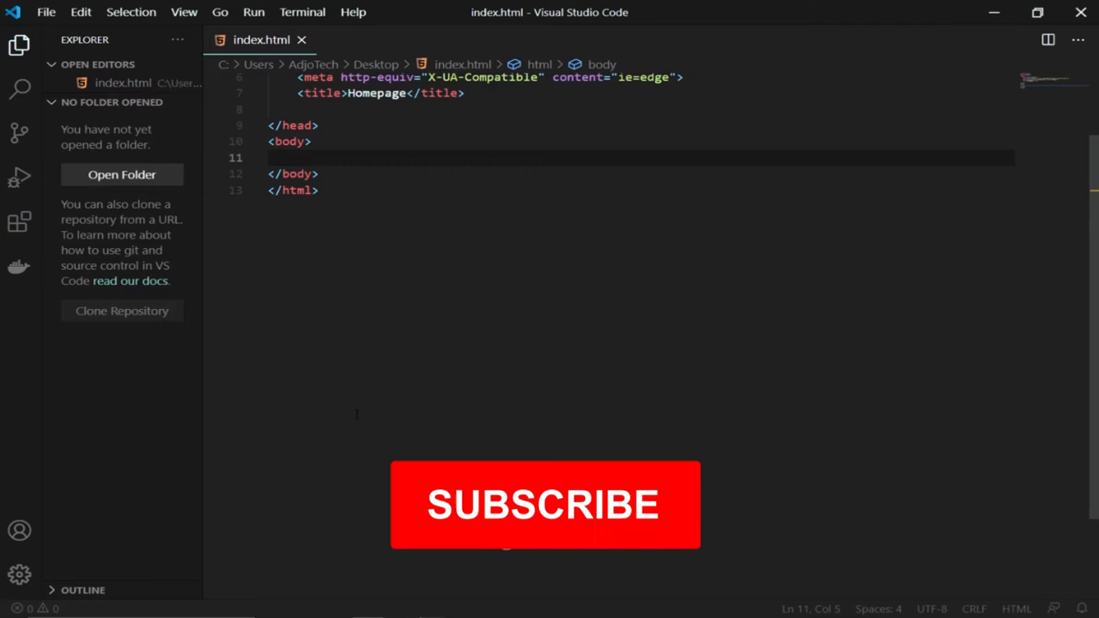
Add <h1>My header</h1> inside the body, save, and switch to Chrome to view it.
left_click(546, 504)
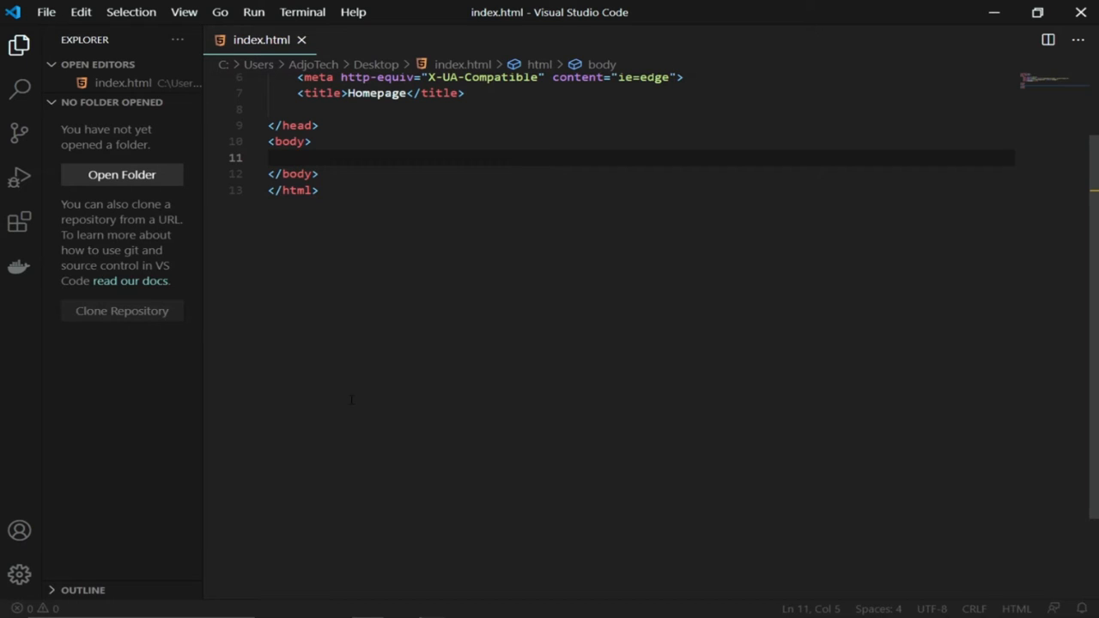
type("h1>M</h1>")
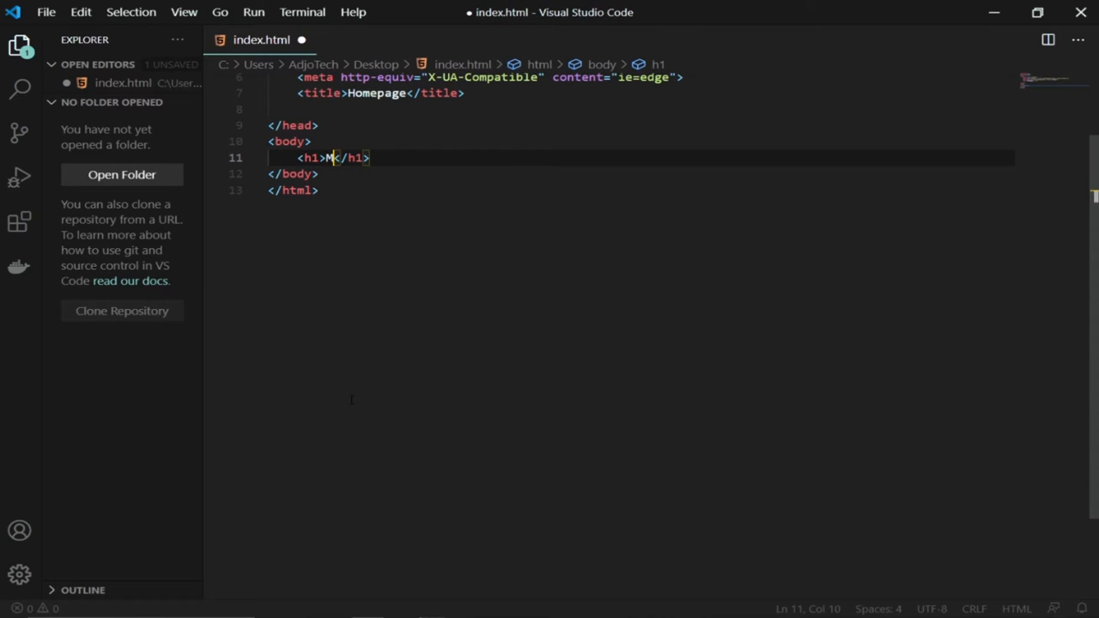
type("y header")
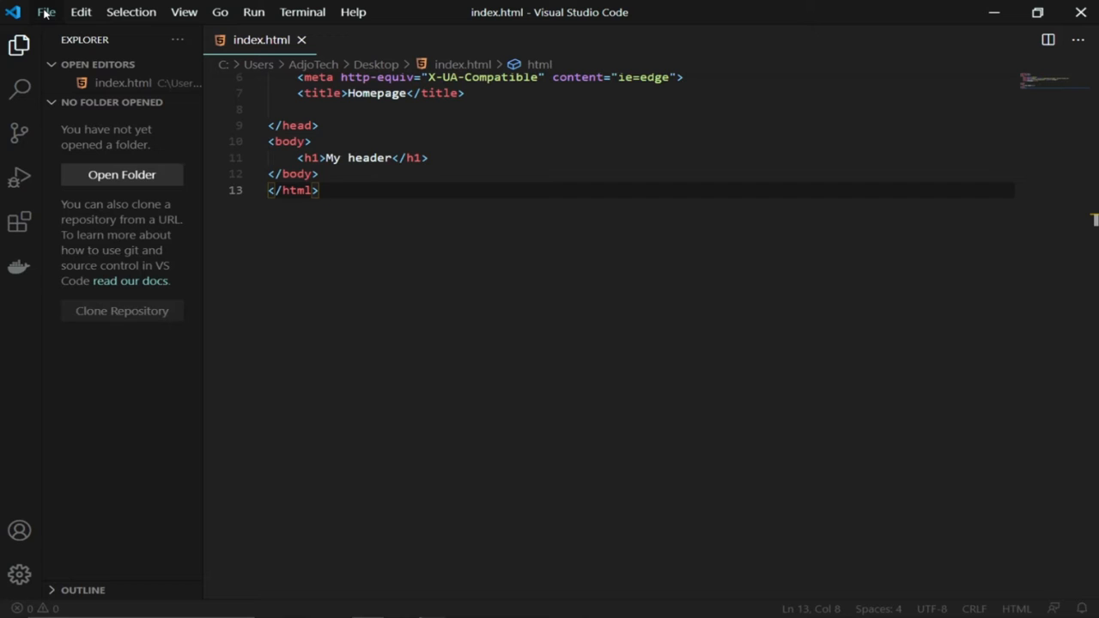
left_click(44, 11)
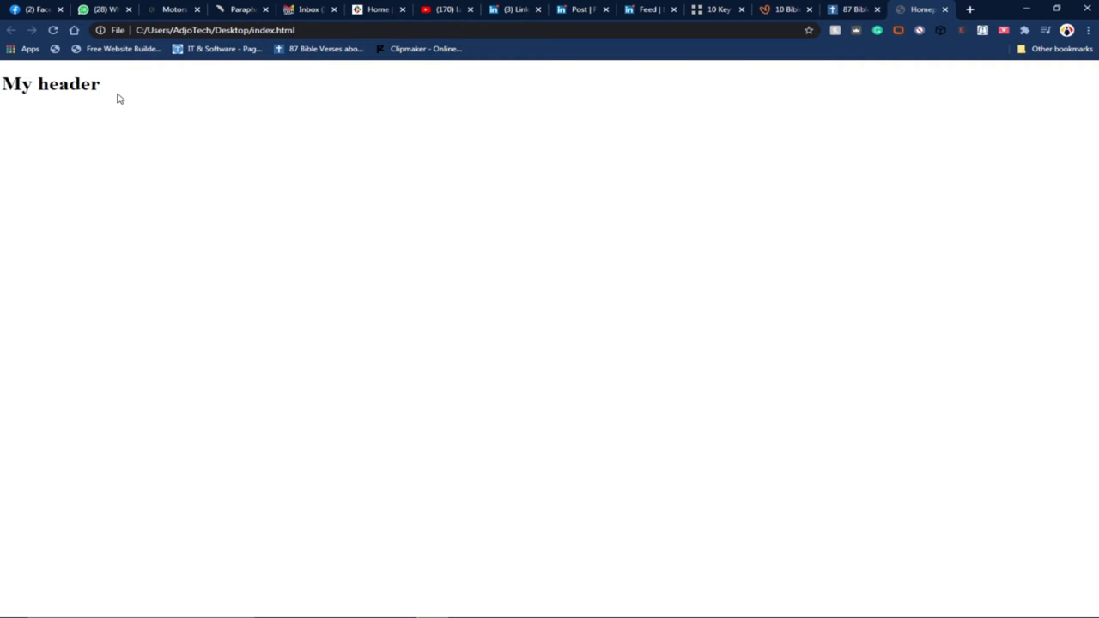
mouse_move(121, 93)
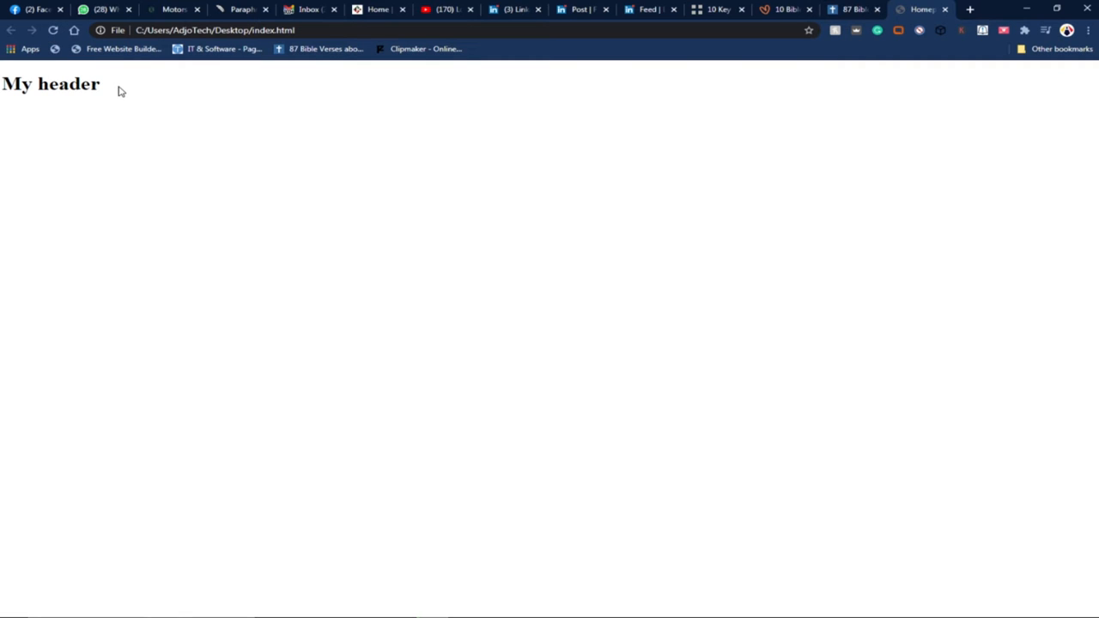
mouse_move(445, 580)
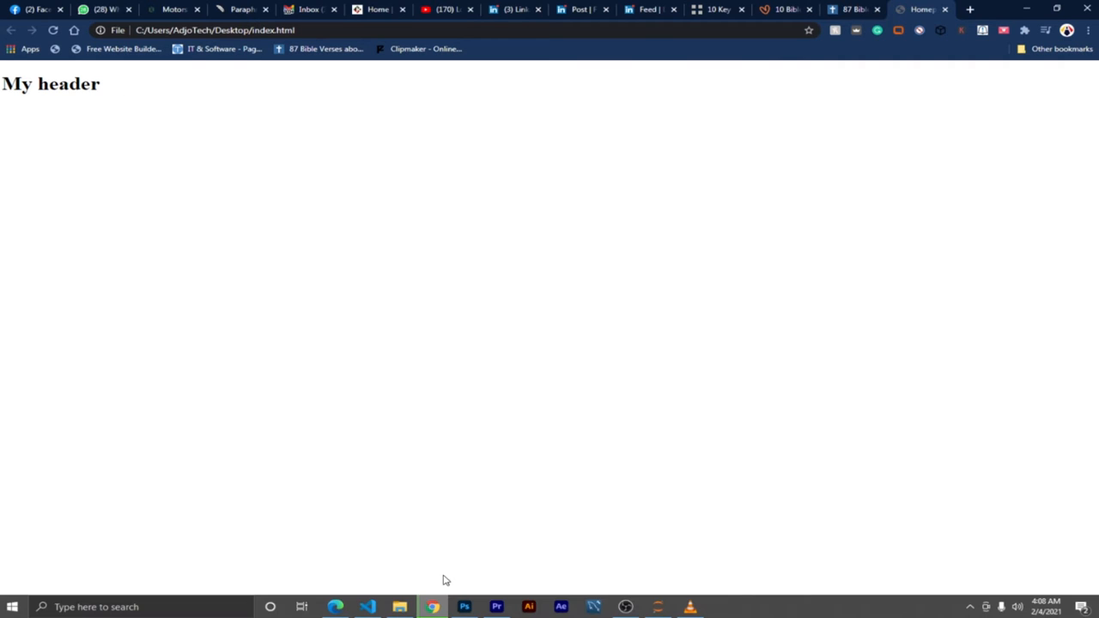
Insert an empty style block inside the head section of index.html.
left_click(368, 608)
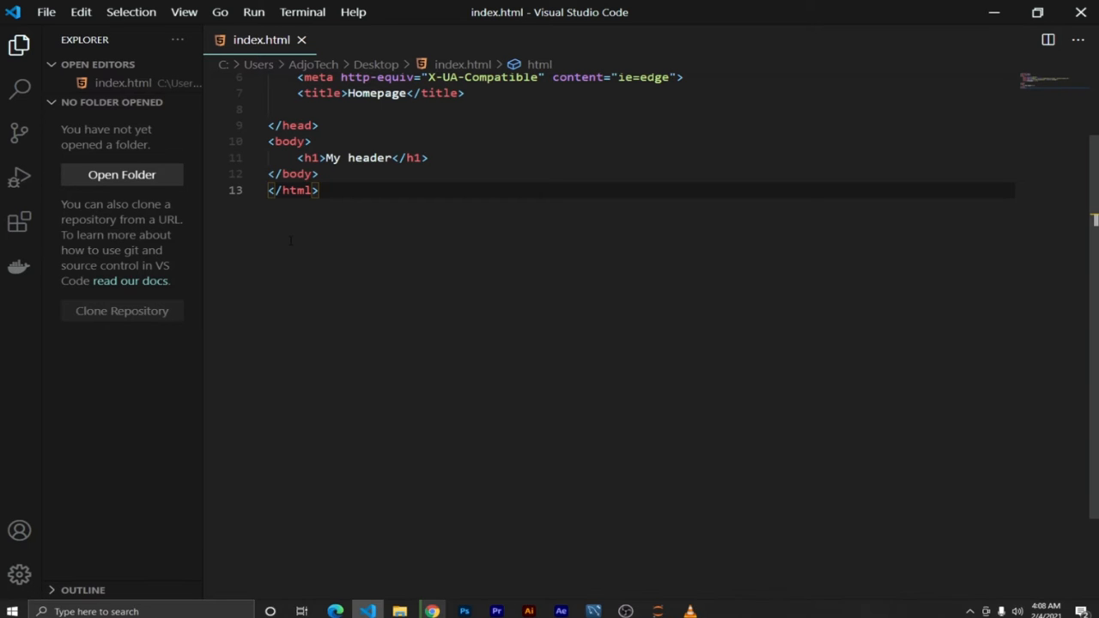
left_click(319, 189)
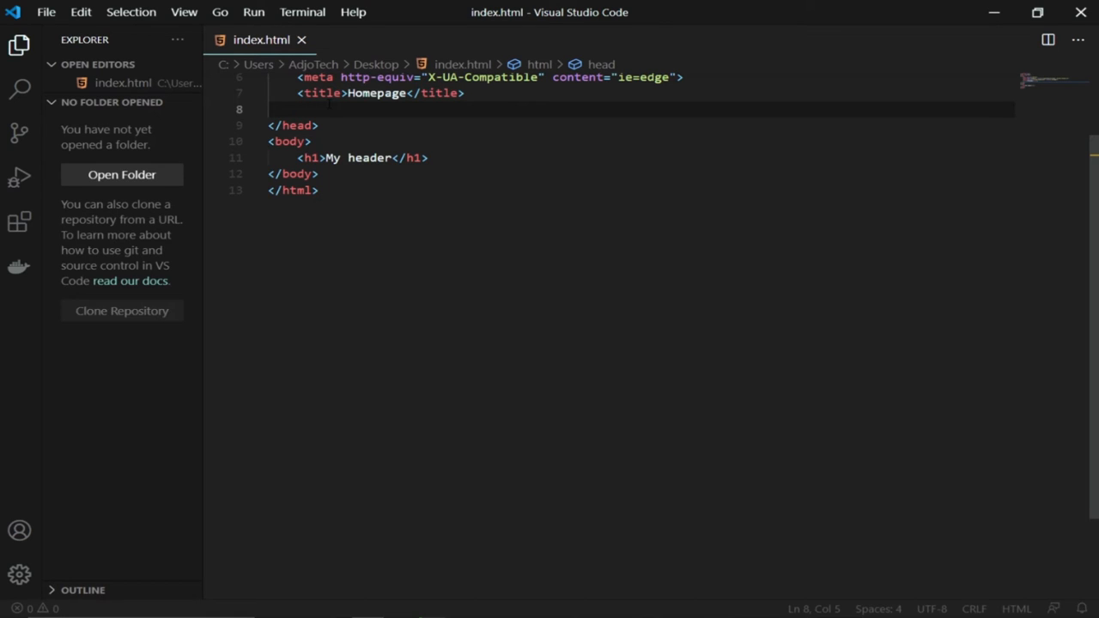
type("style></style>")
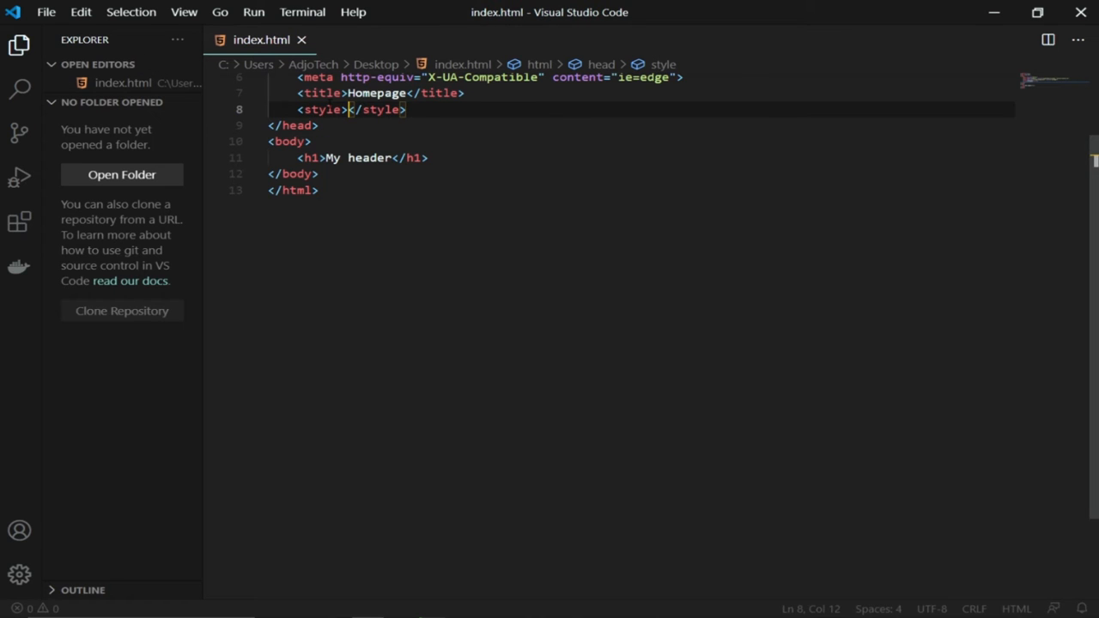
key("Enter")
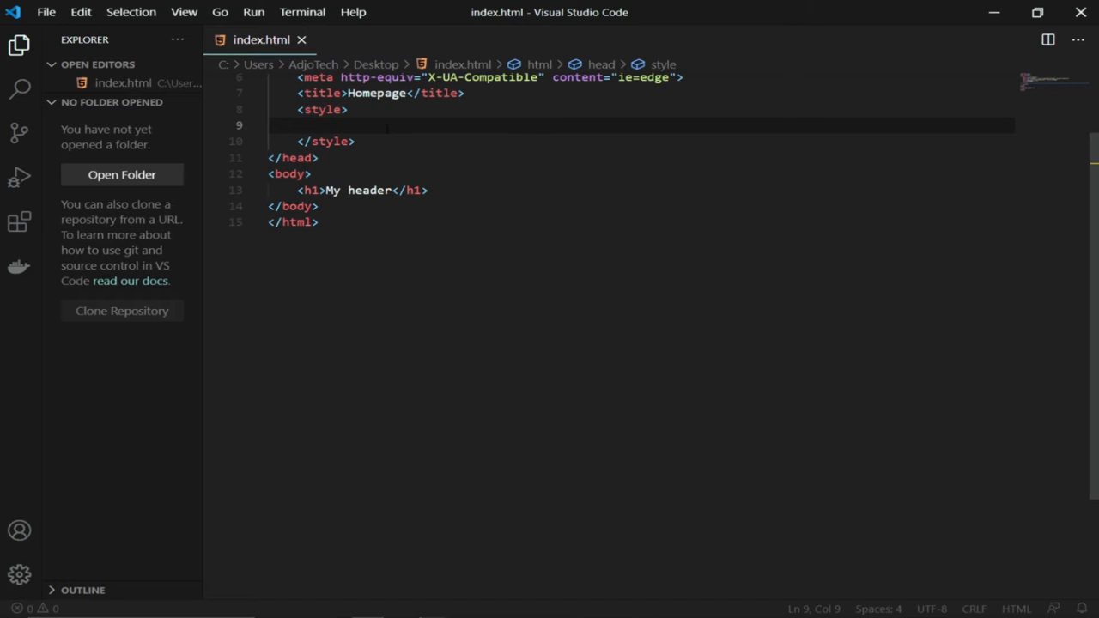
Write an h1 rule setting background-color to brown.
type("h")
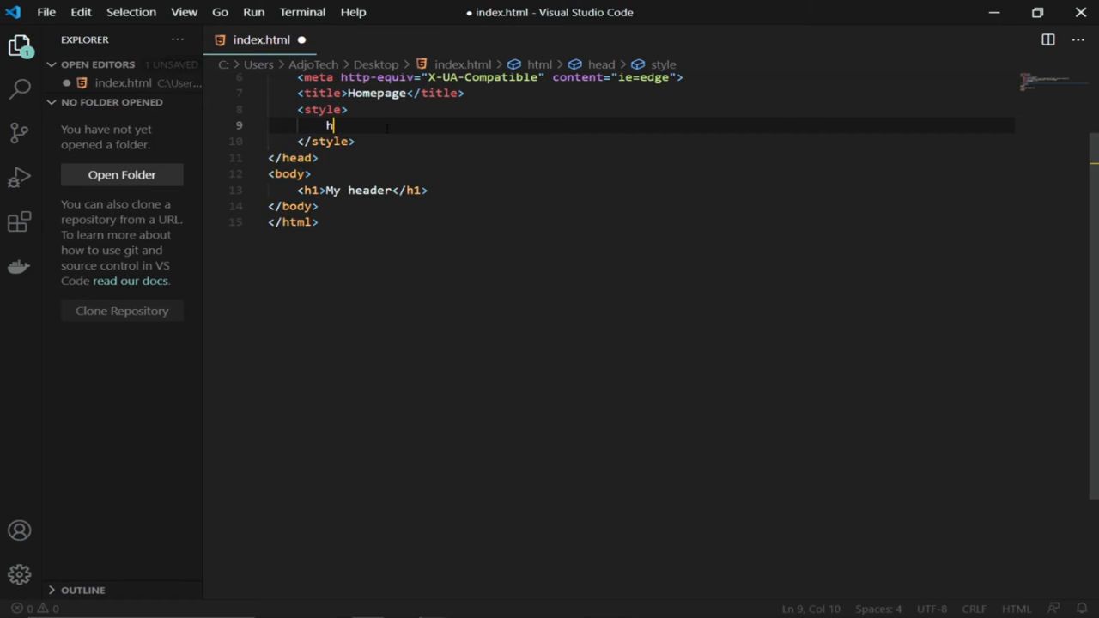
type("1")
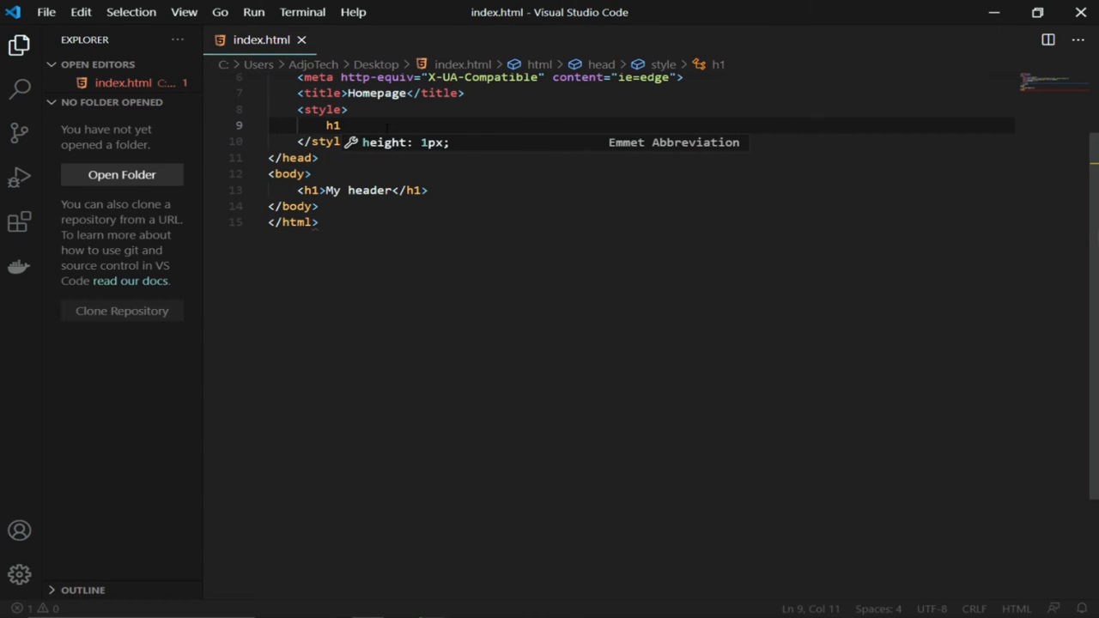
type("{")
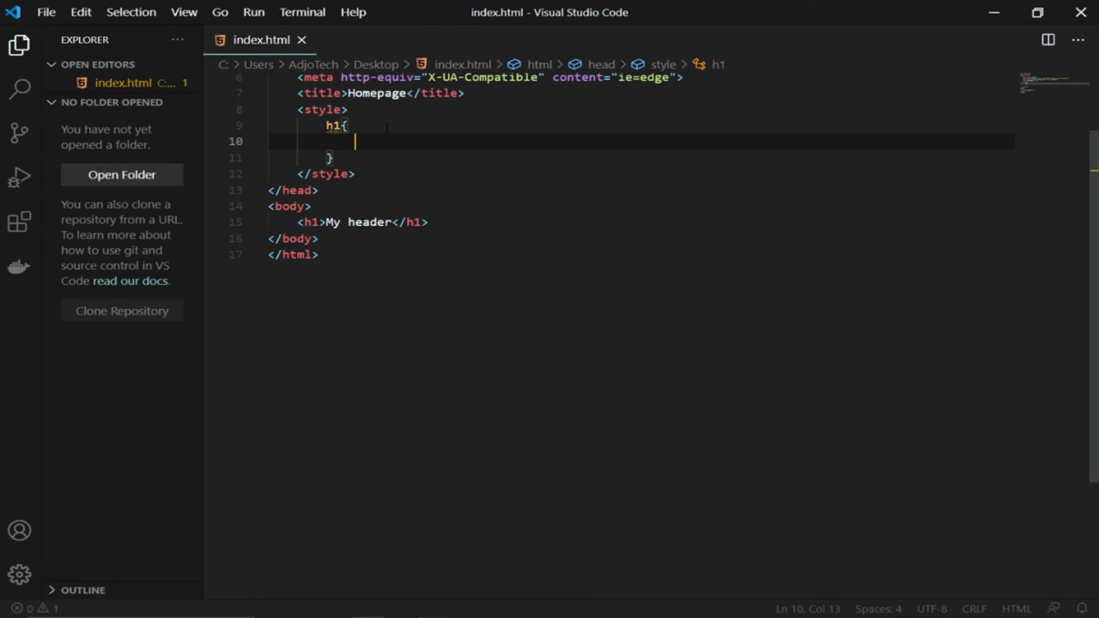
type("background-color: ;")
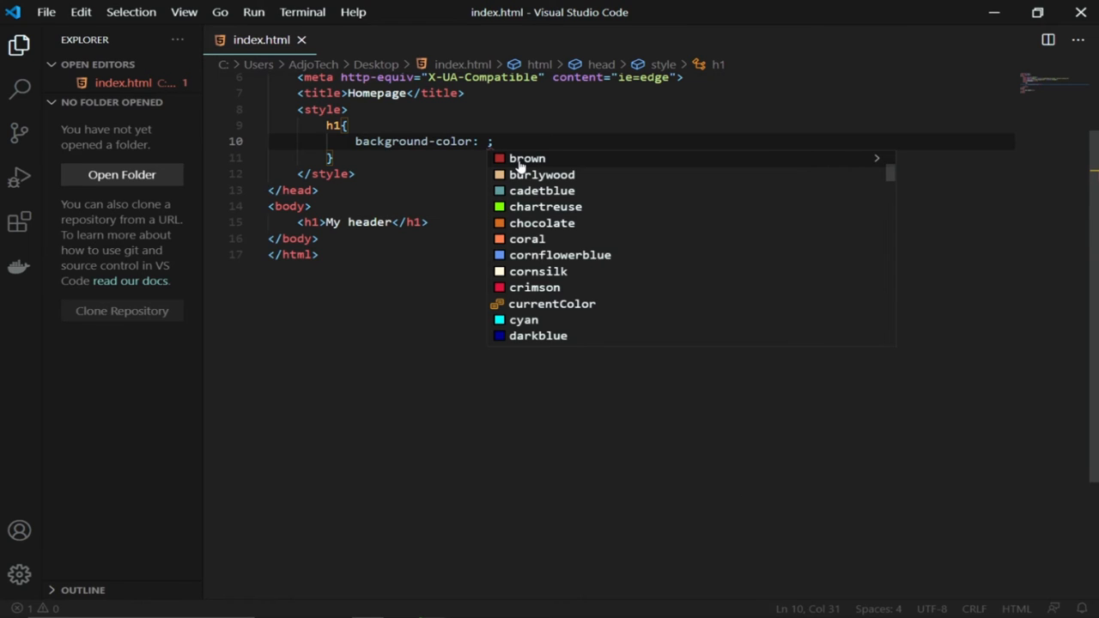
left_click(525, 158)
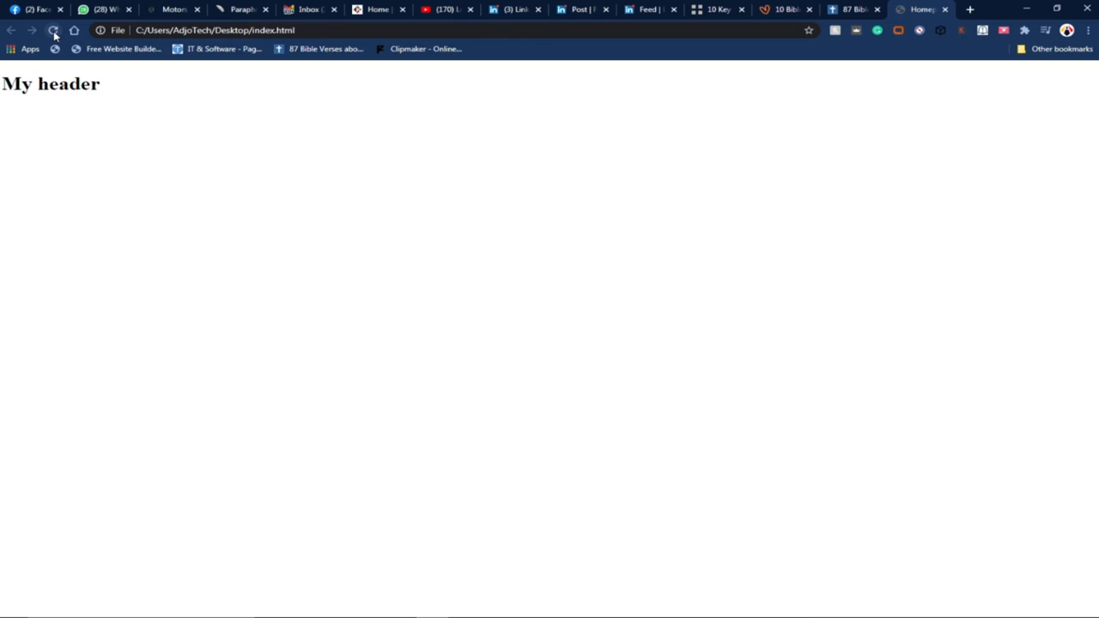
Reload Chrome to see 'My header' on a brown bar, then return to the editor.
left_click(54, 31)
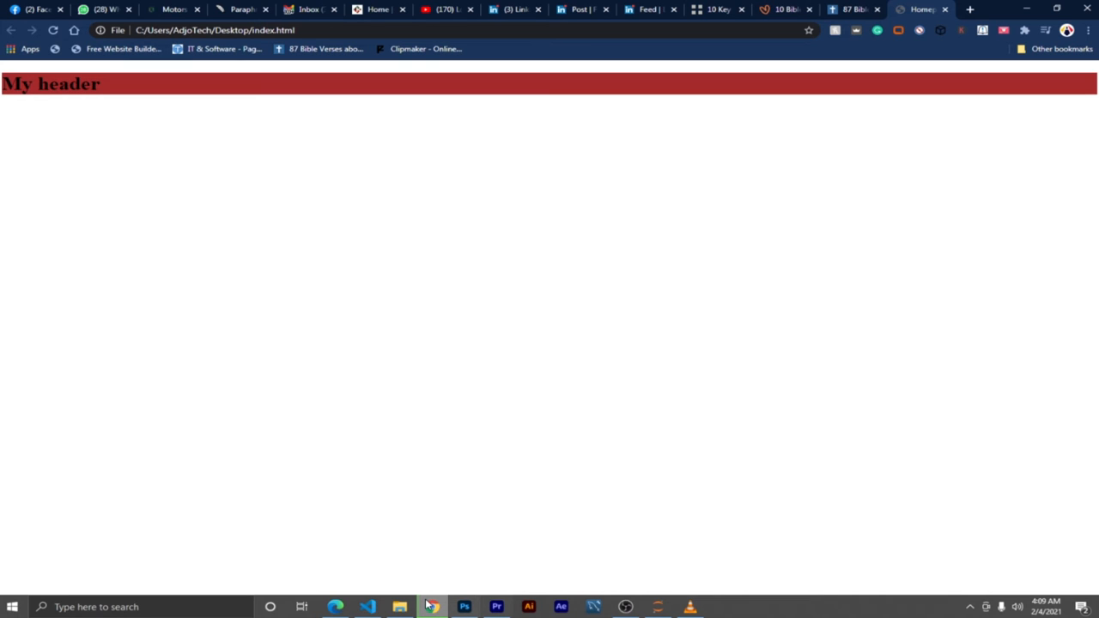
left_click(398, 606)
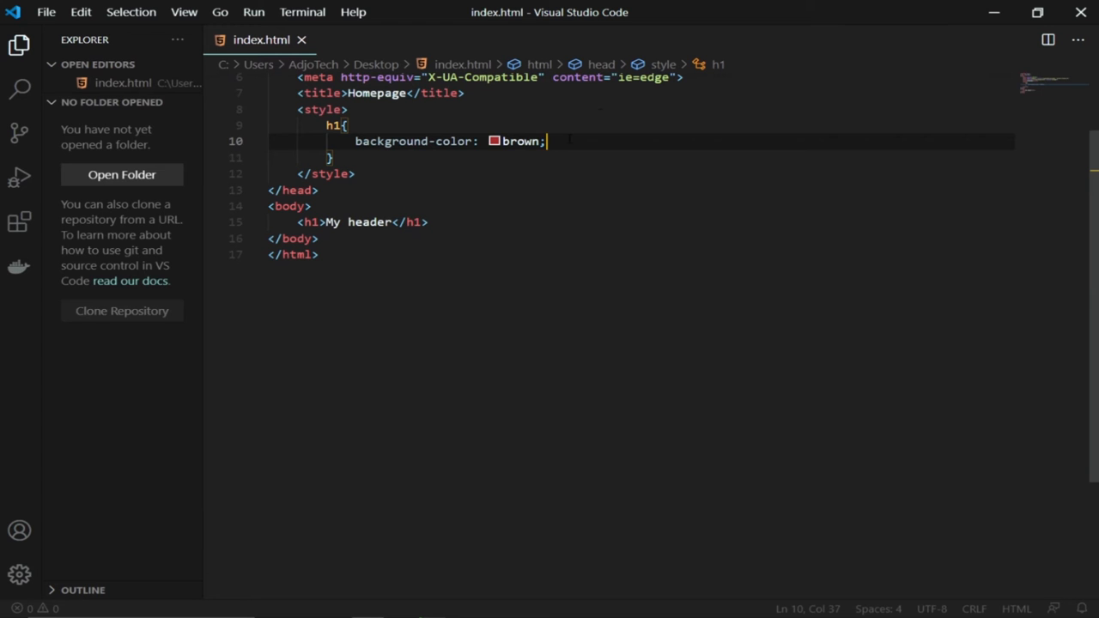
Add color: white to the h1 rule and save the file.
key("Enter")
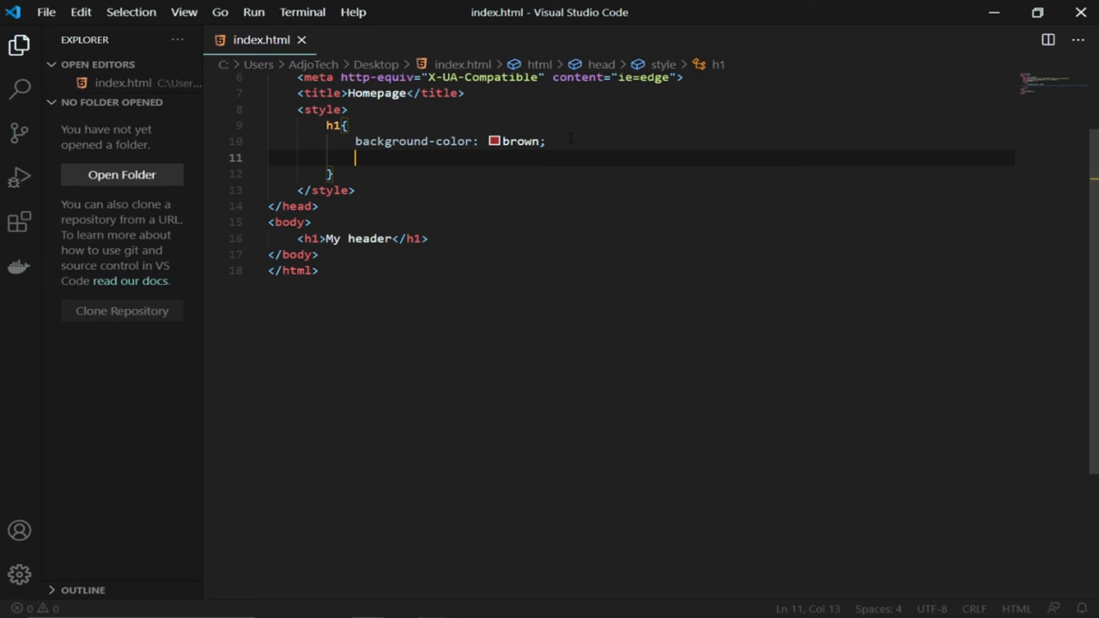
type("color: ;")
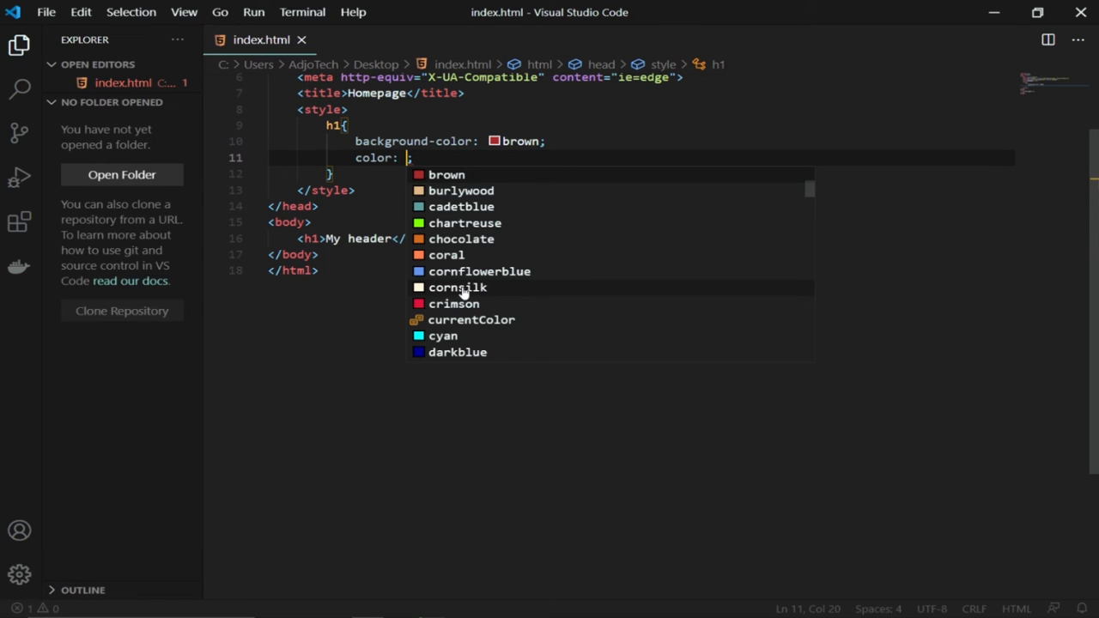
type("white")
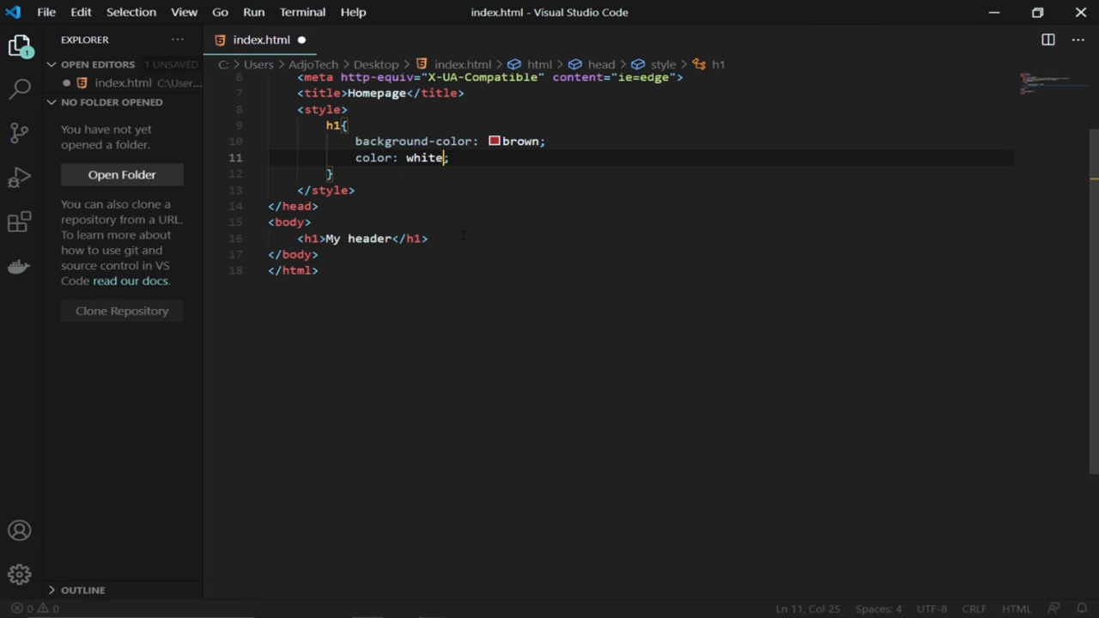
key("ctrl+s")
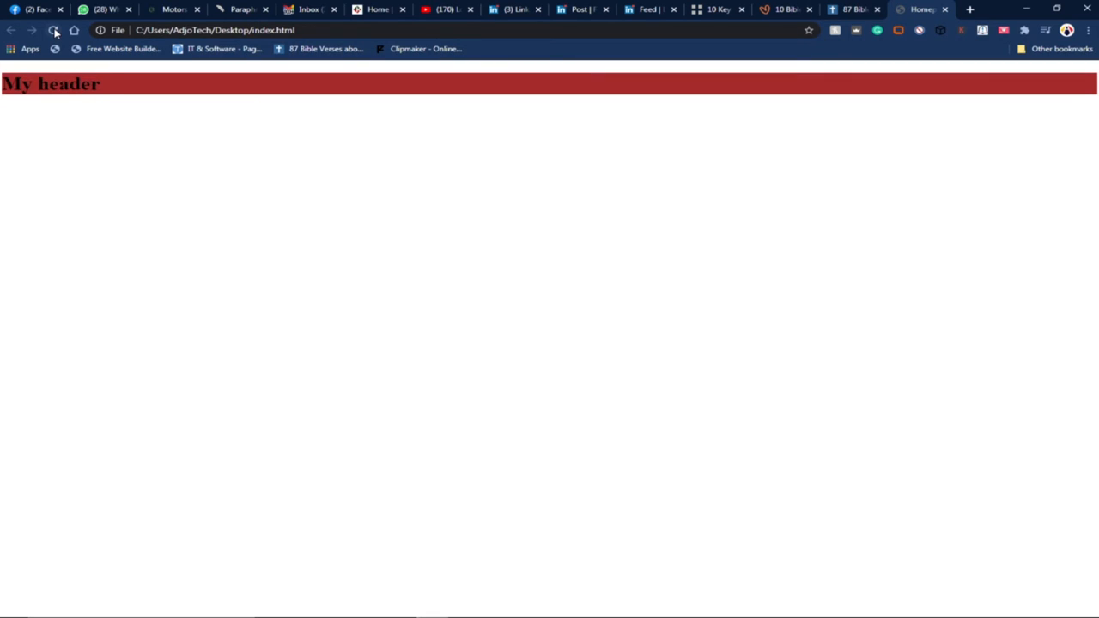
Reload Chrome to see white 'My header' text on brown, then return to the editor.
left_click(55, 31)
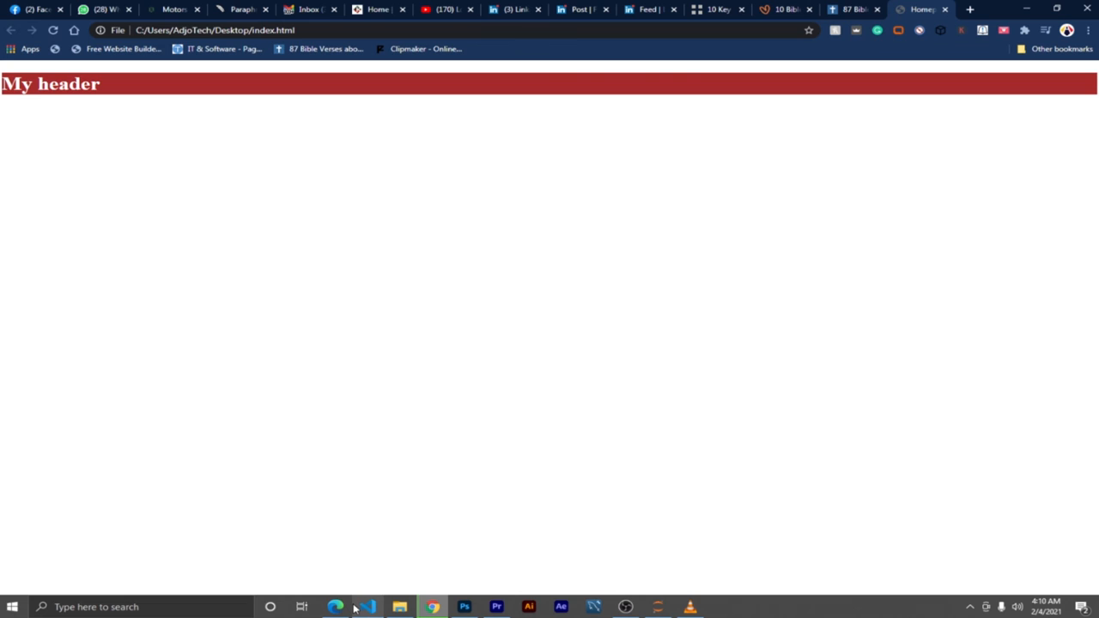
left_click(366, 608)
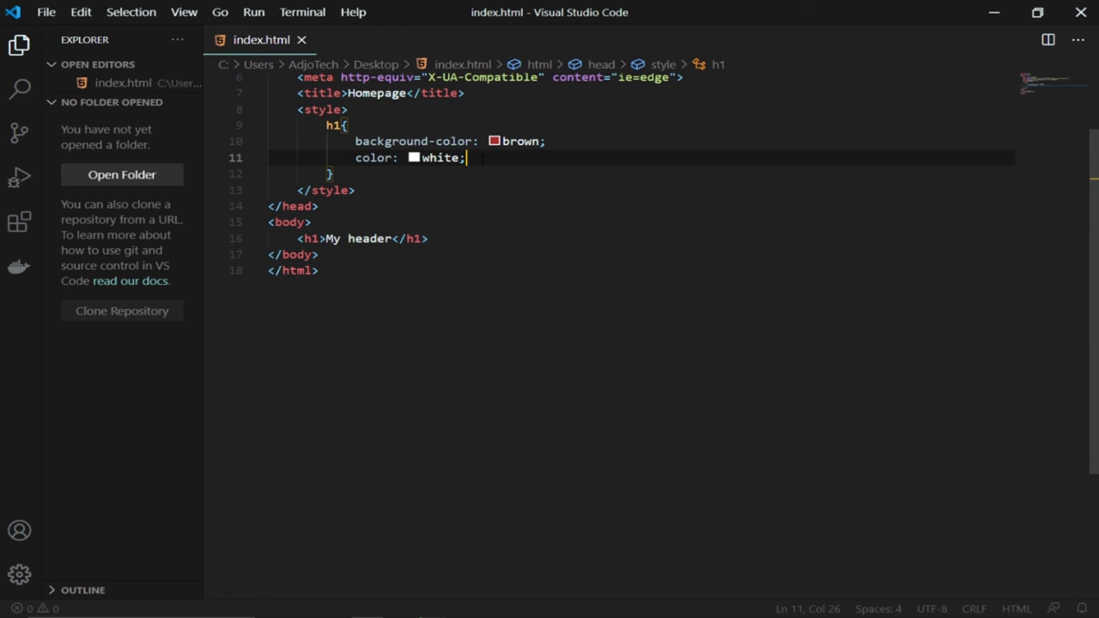
Add padding: 10px to the h1 rule.
type("pa")
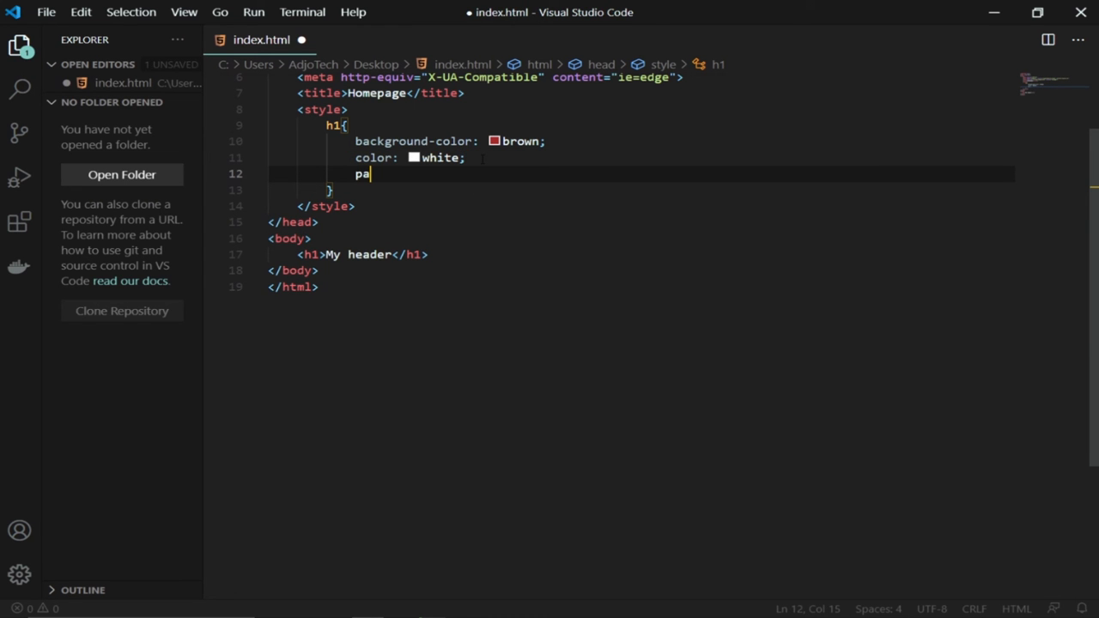
type("dding: ;")
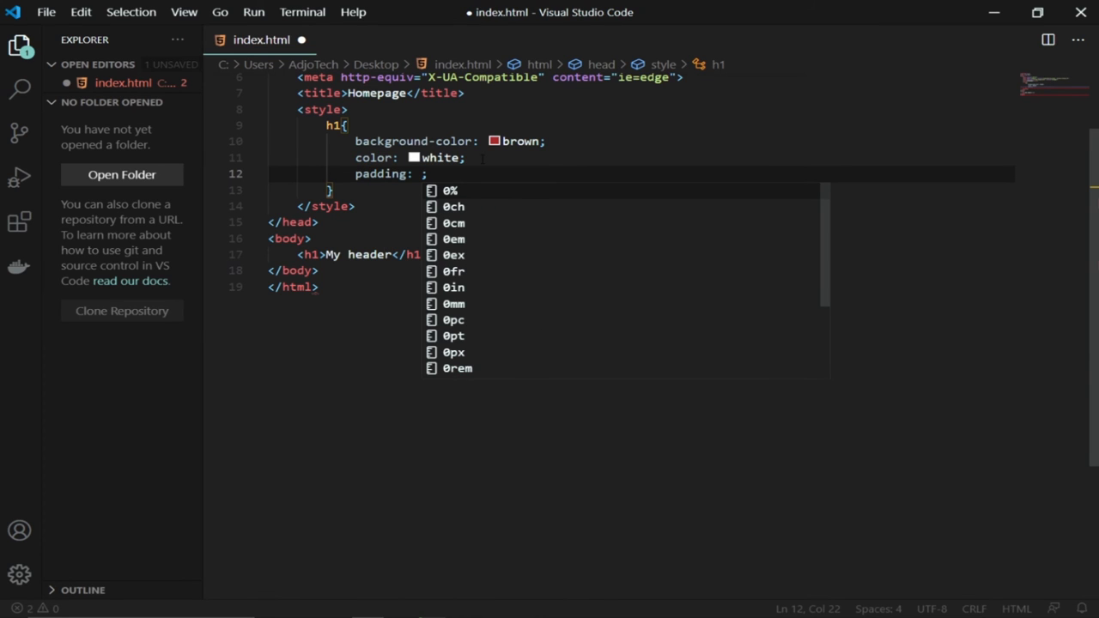
type("10")
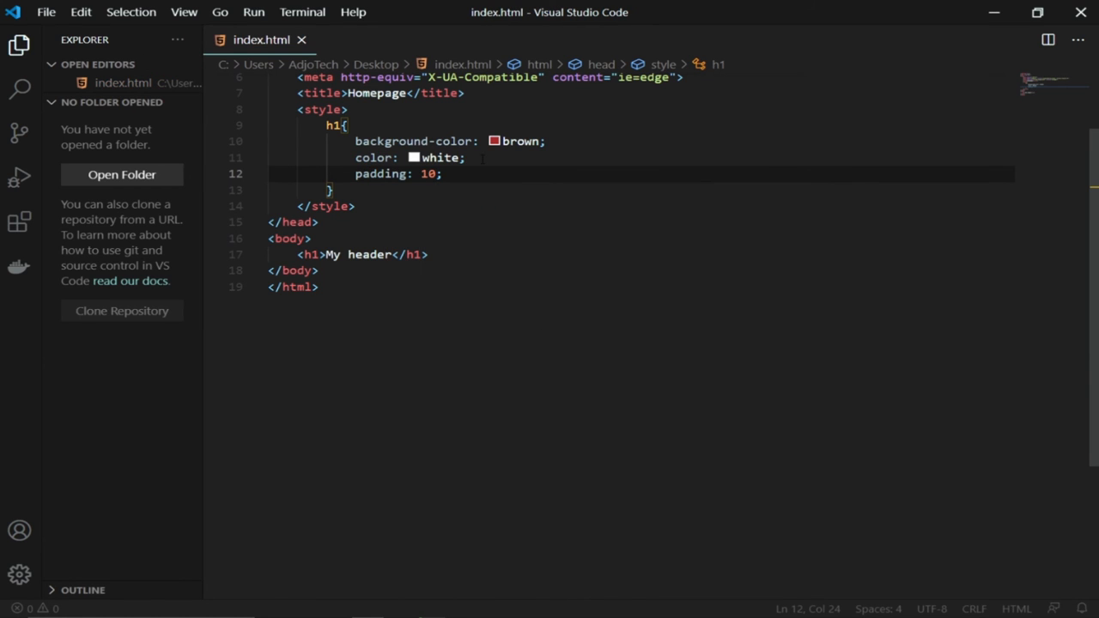
type("p")
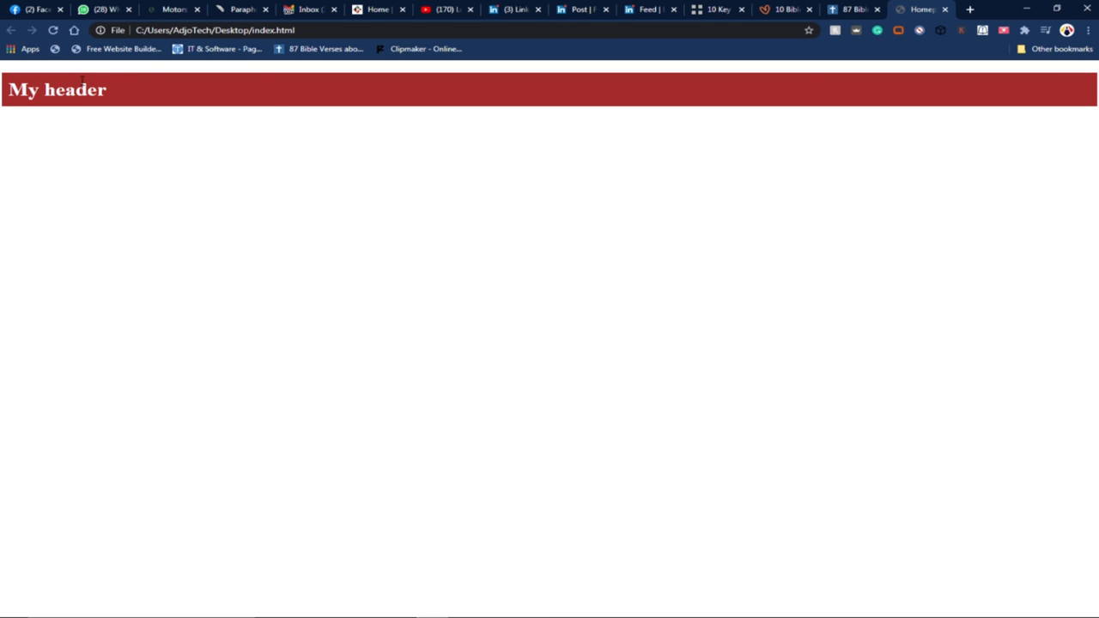
View the page with 'My header' padded in white text on its brown bar.
left_click(546, 505)
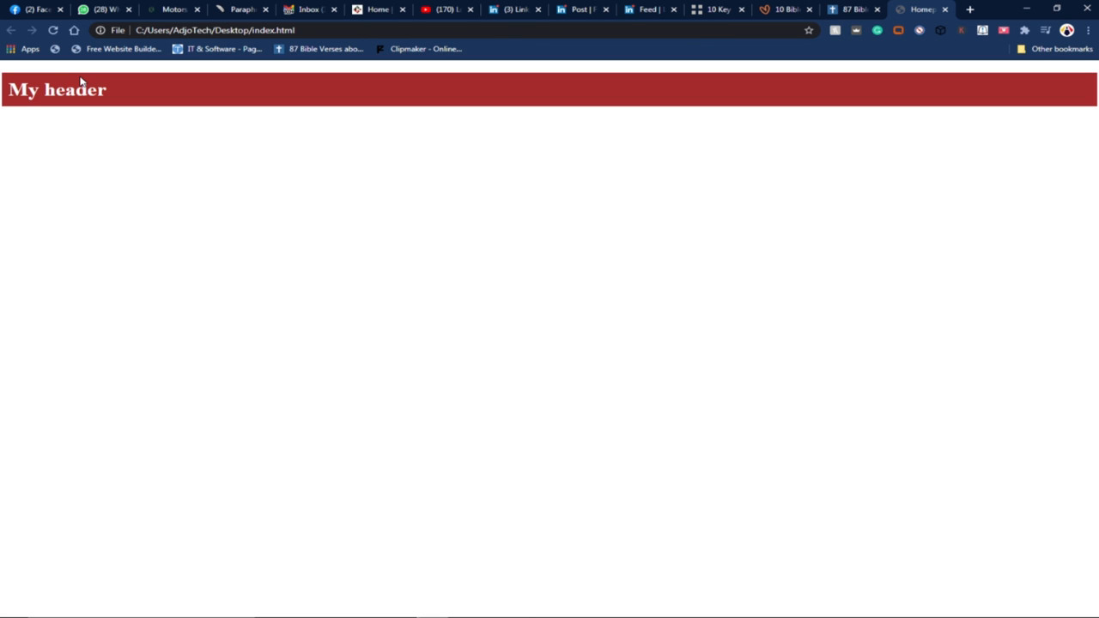
mouse_move(92, 76)
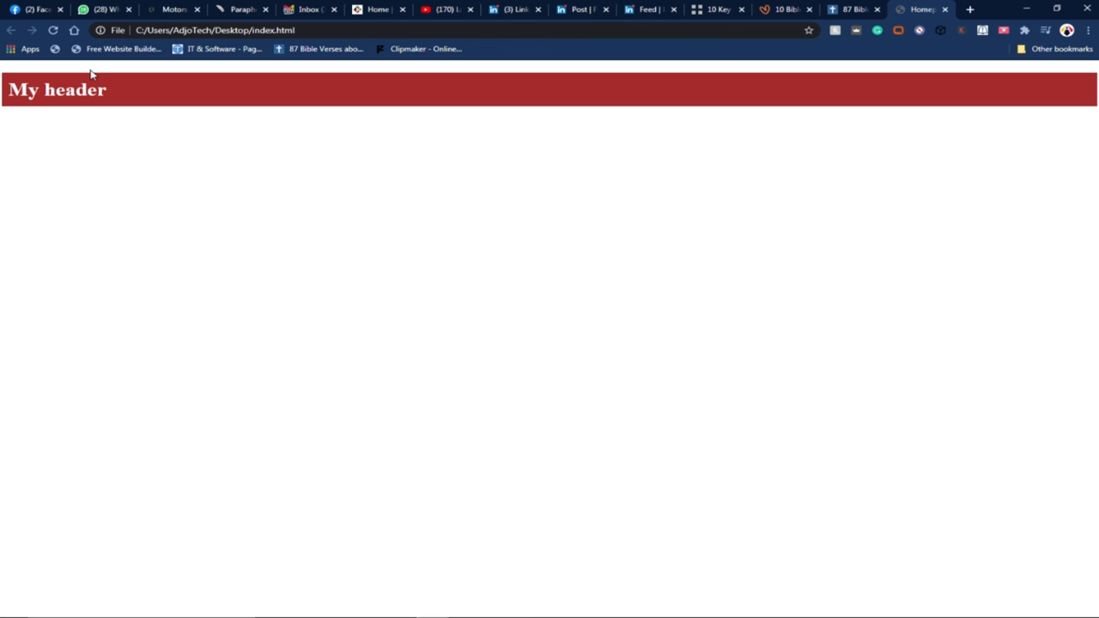